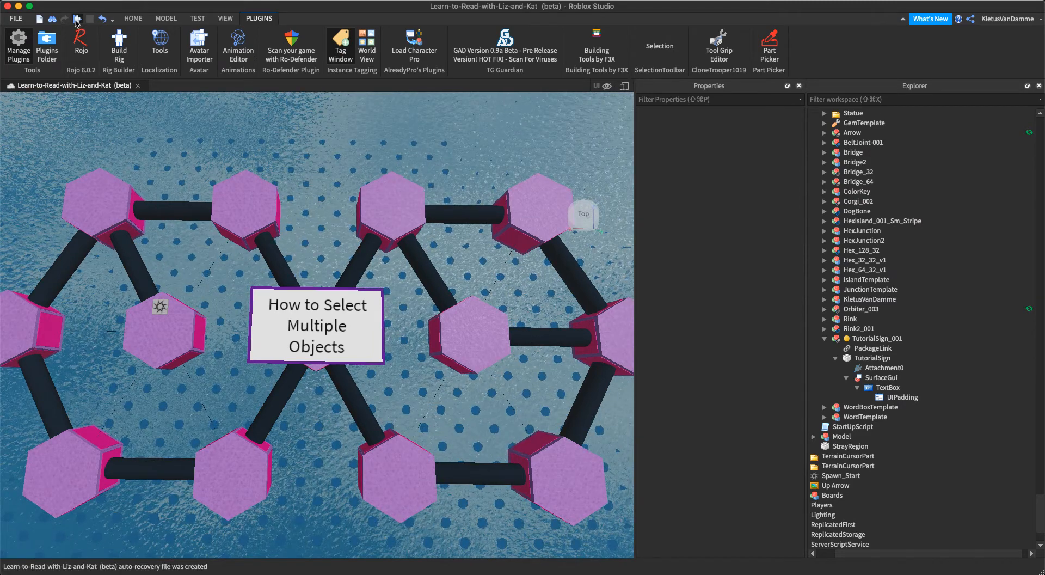
# Start a playtest of the hexagon reading game from the toolbar.
pyautogui.click(815, 113)
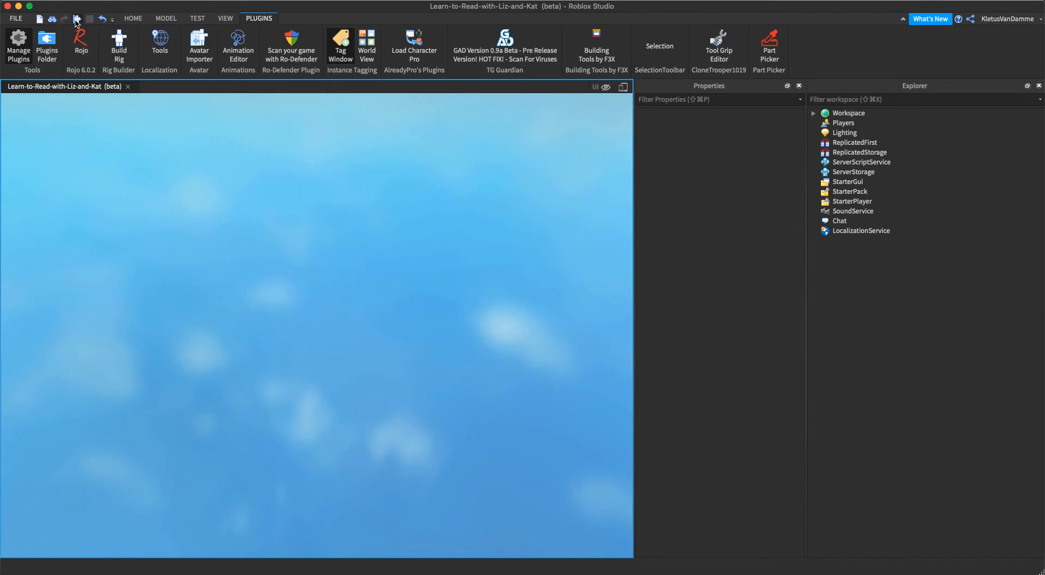
pyautogui.moveTo(73, 29)
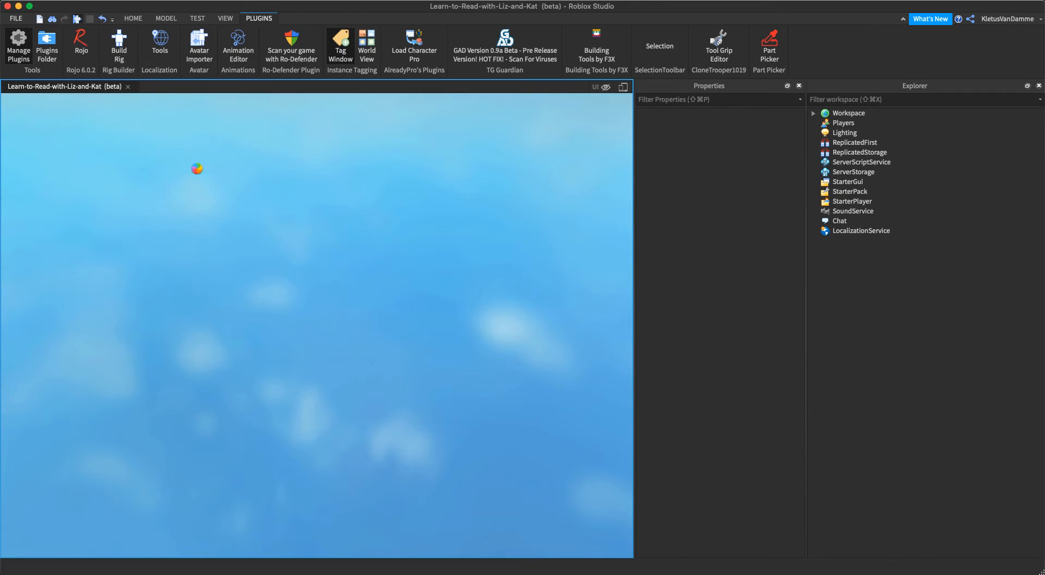
pyautogui.moveTo(198, 176)
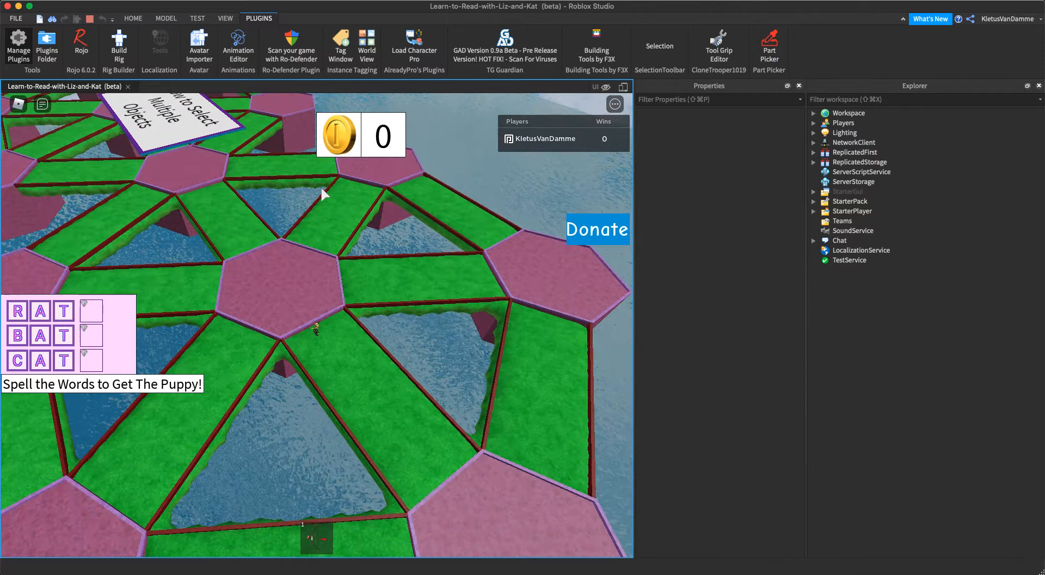
pyautogui.moveTo(349, 223)
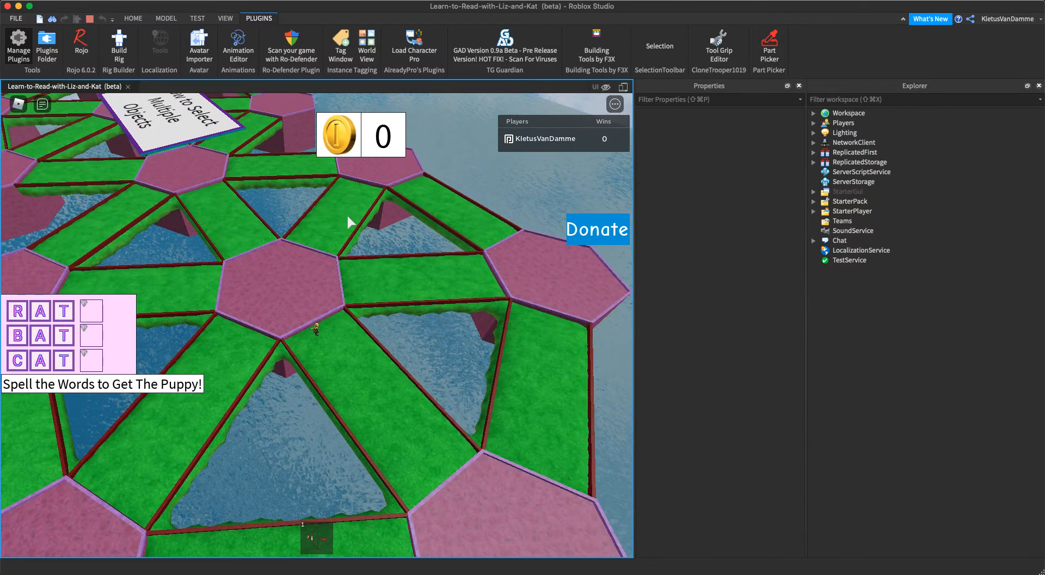
pyautogui.moveTo(347, 215)
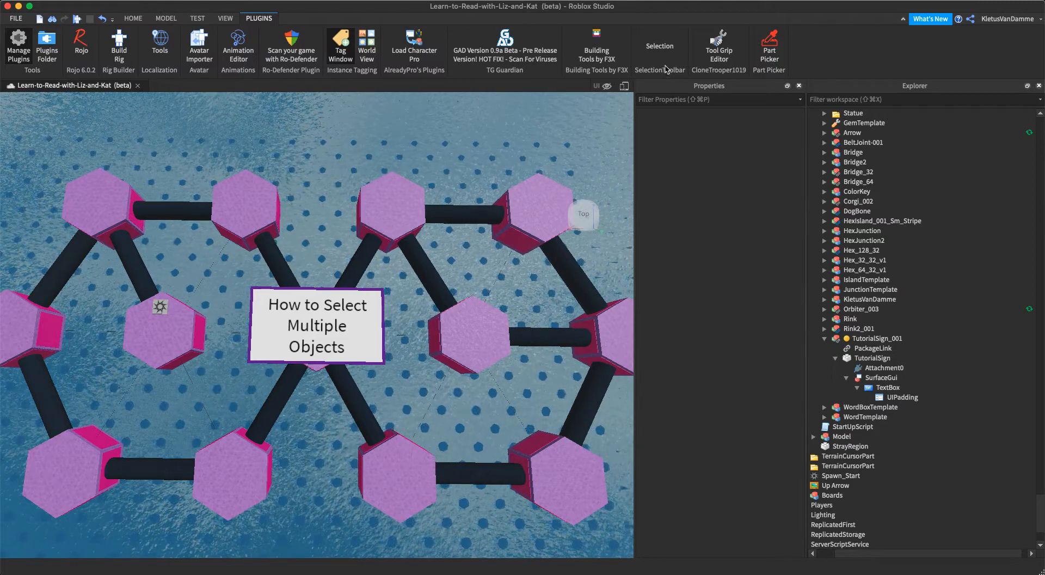
# Select every object named like 'rodc' (all RodConstraints) with the Selection plugin.
pyautogui.click(660, 46)
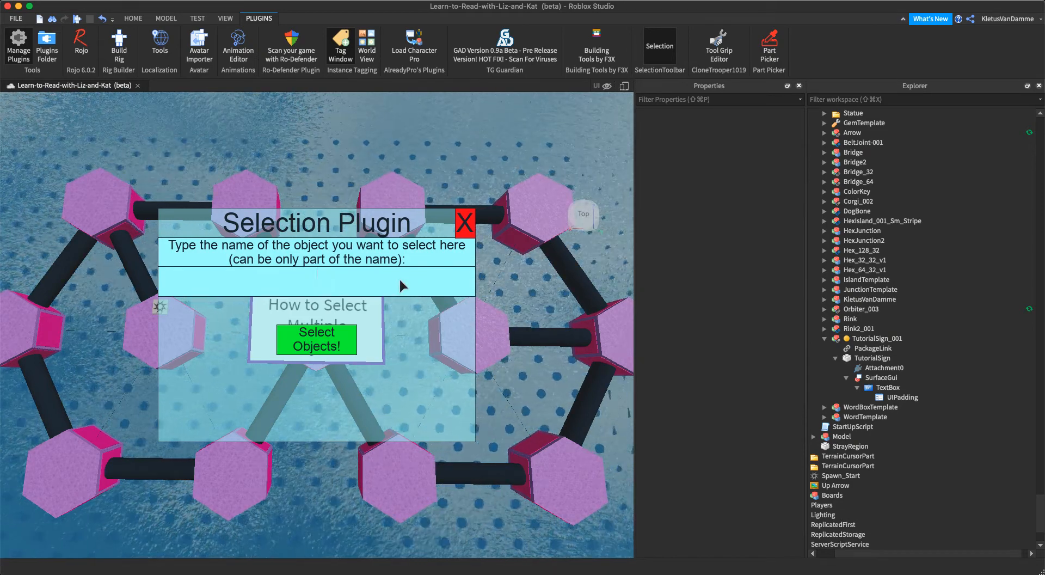
pyautogui.write('rodc')
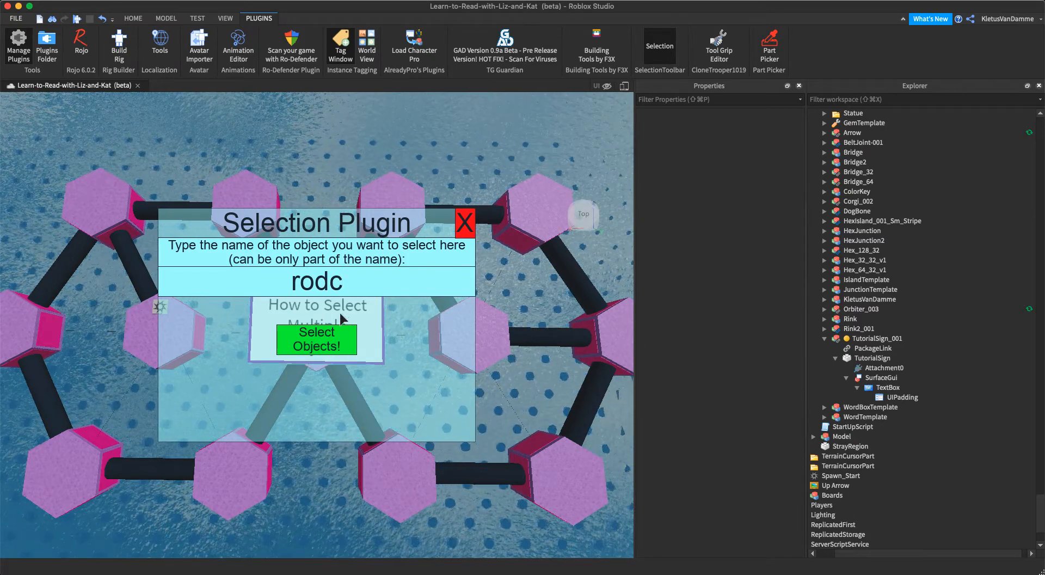
pyautogui.click(317, 339)
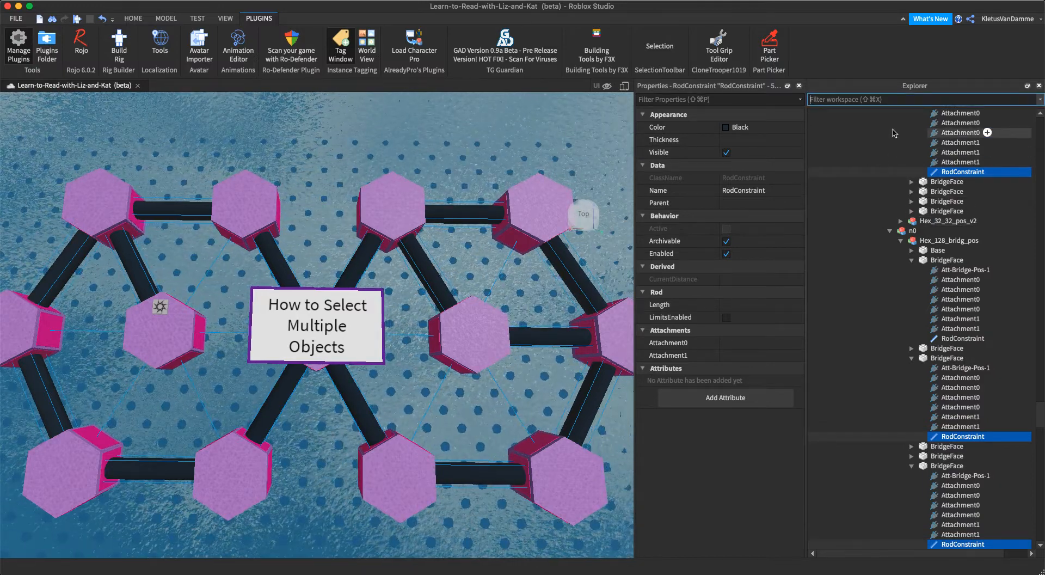
# Filter the Explorer by 'rodc' to review the RodConstraints, then return to the Selection plugin.
pyautogui.write('rodc')
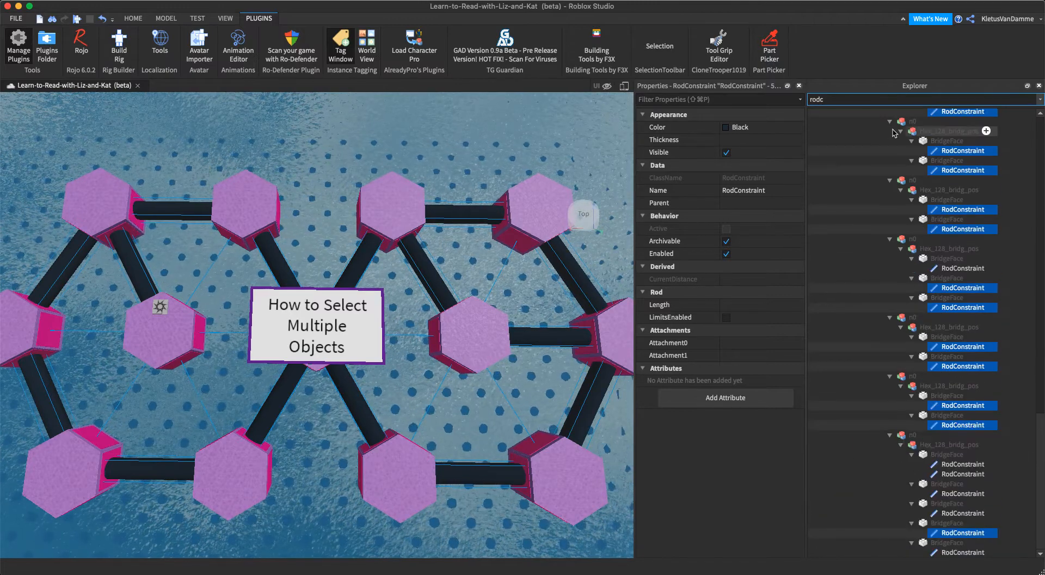
pyautogui.scroll(-3)
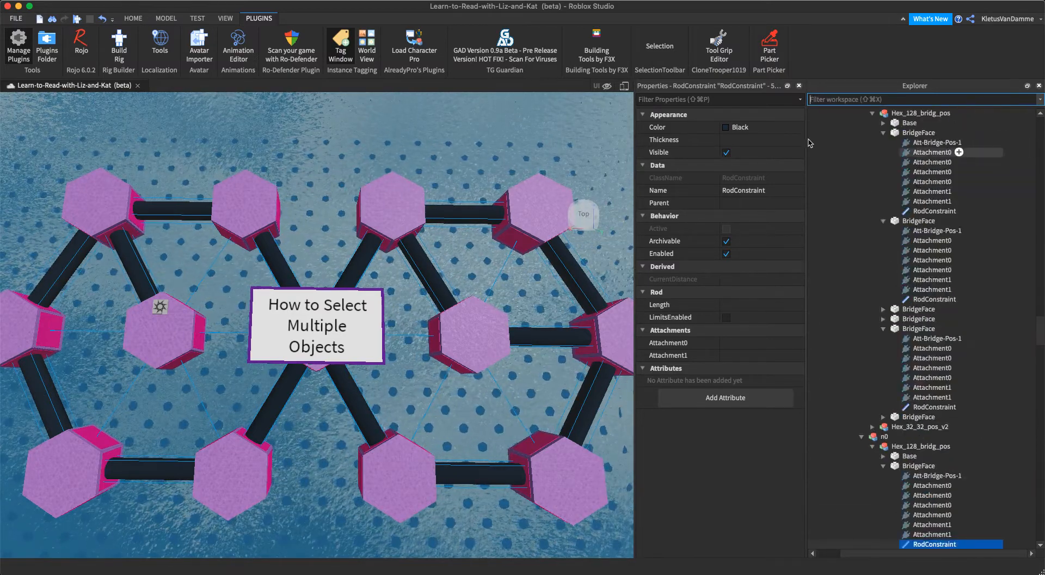
pyautogui.click(659, 47)
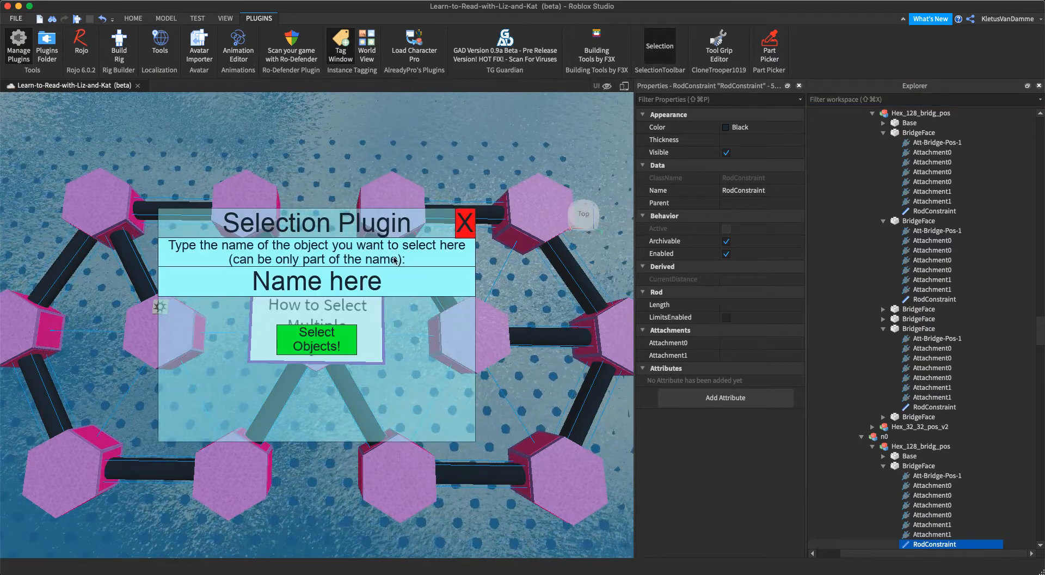
# Reselect all RodConstraints via 'rodc' and begin editing their shared Thickness property.
pyautogui.write('rodc')
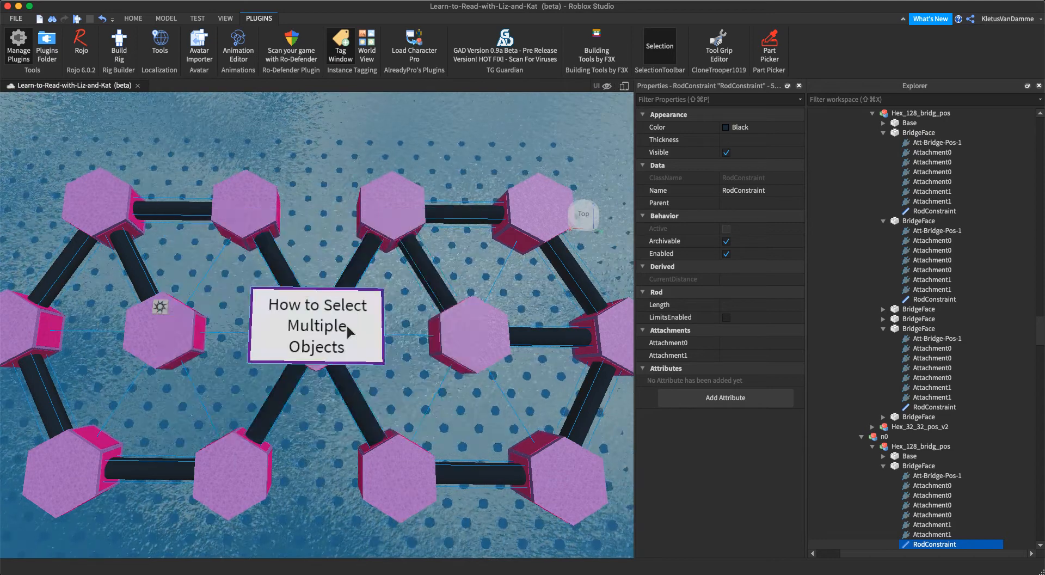
pyautogui.scroll(-3)
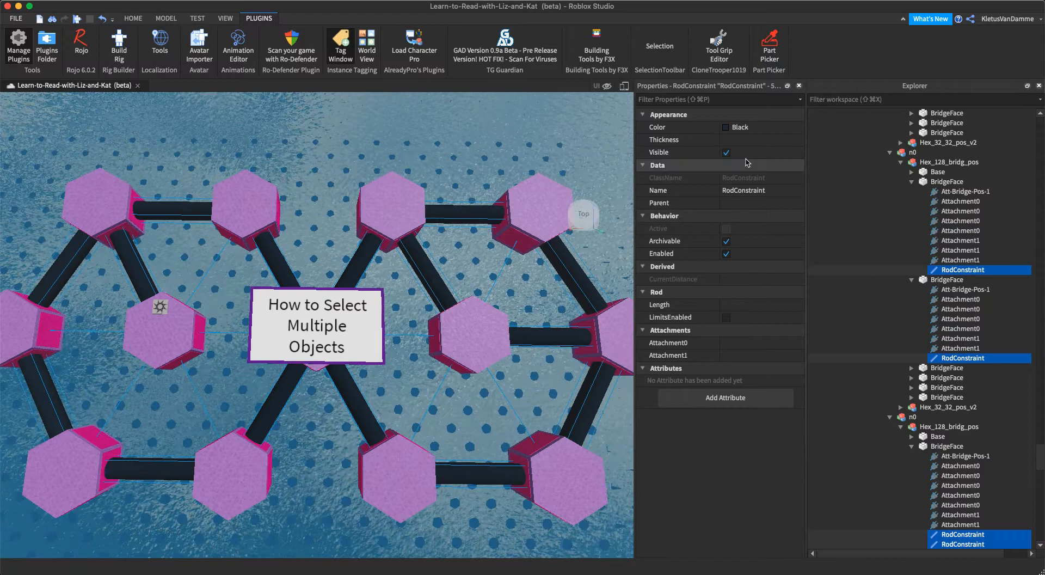
pyautogui.click(760, 140)
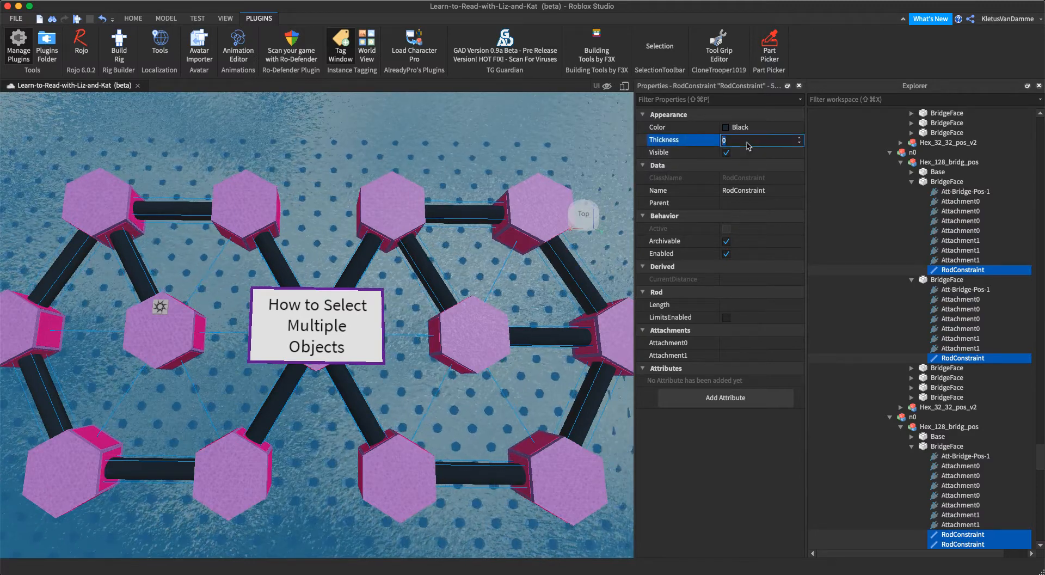
# Set the Thickness of all selected RodConstraints to 16.
pyautogui.write('16')
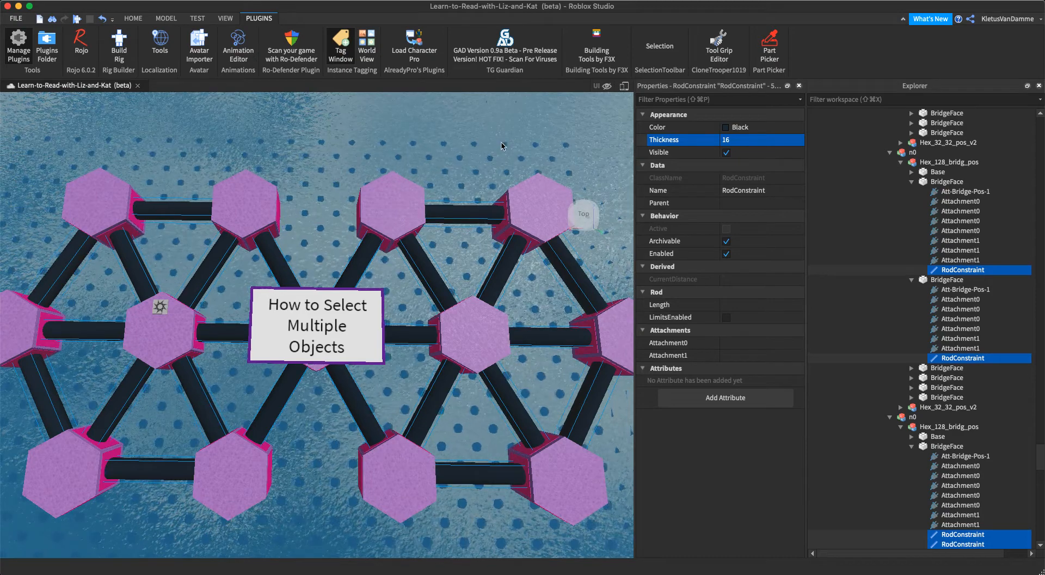
pyautogui.moveTo(773, 29)
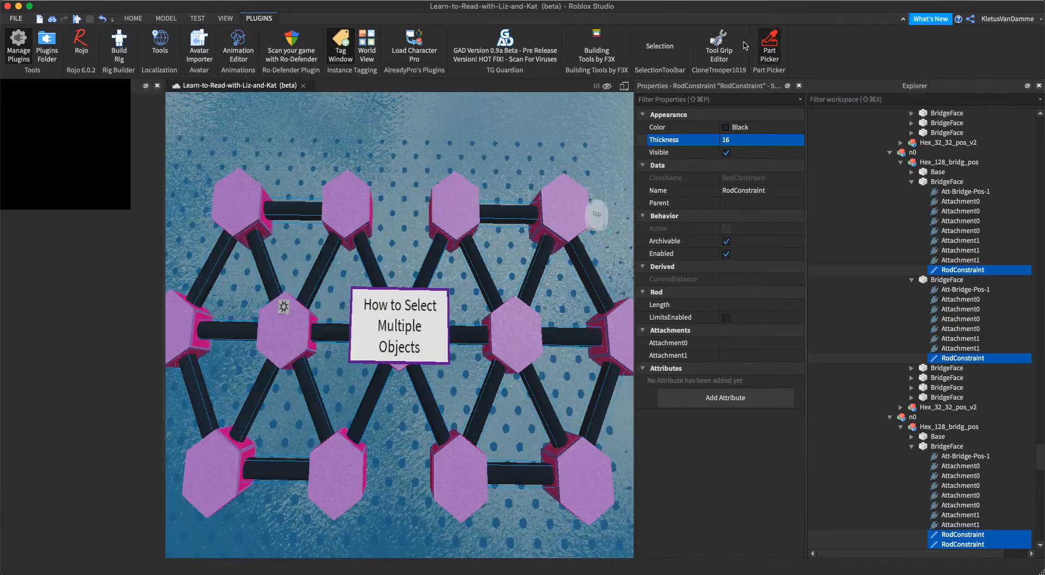
# Bring up the Part Picker plugin panel from the Plugins ribbon.
pyautogui.click(769, 47)
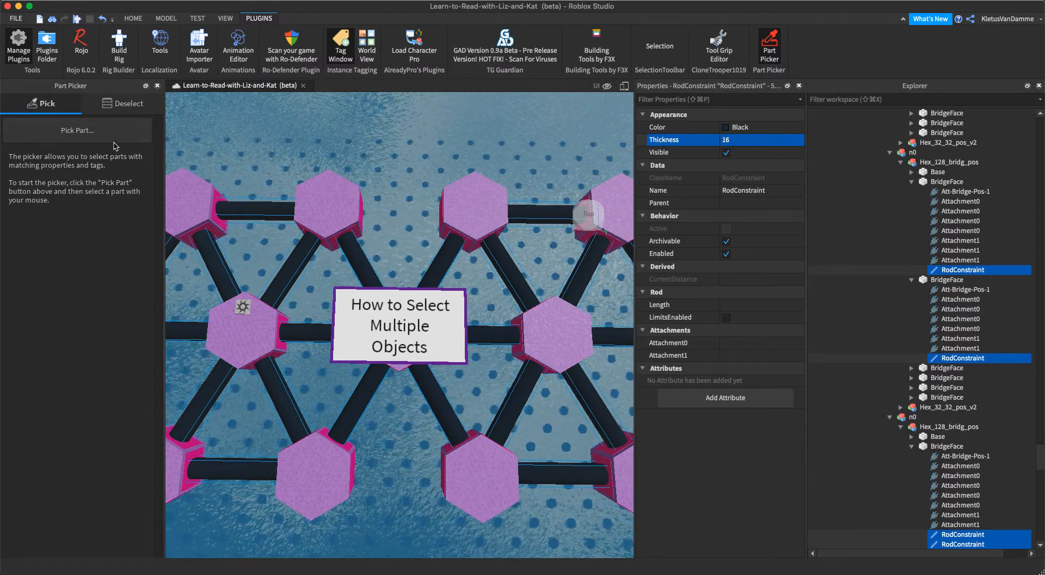
# Pick a hexagon top as the sample part, finding 273 matching parts.
pyautogui.click(76, 130)
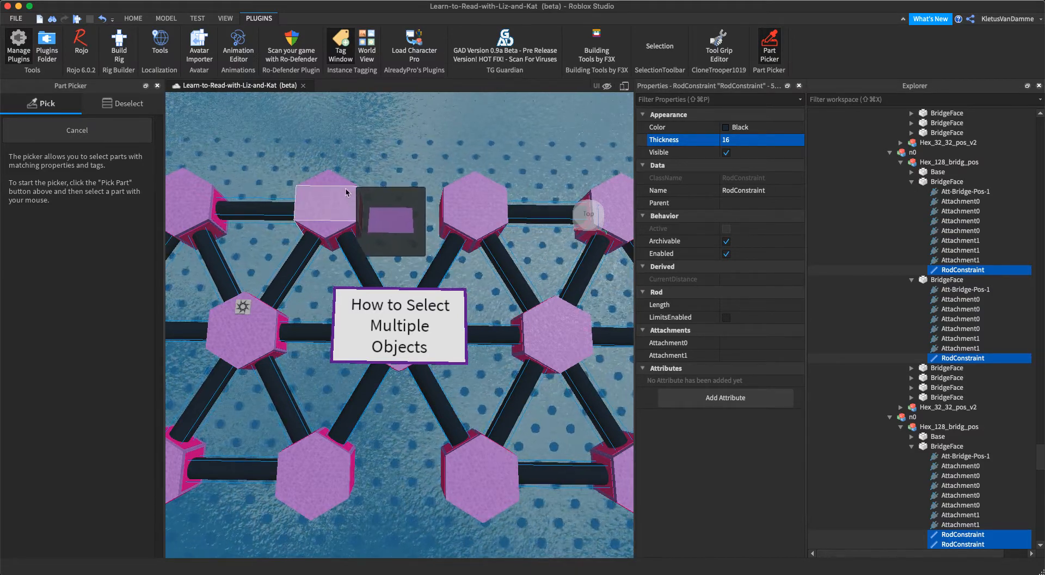
pyautogui.click(325, 194)
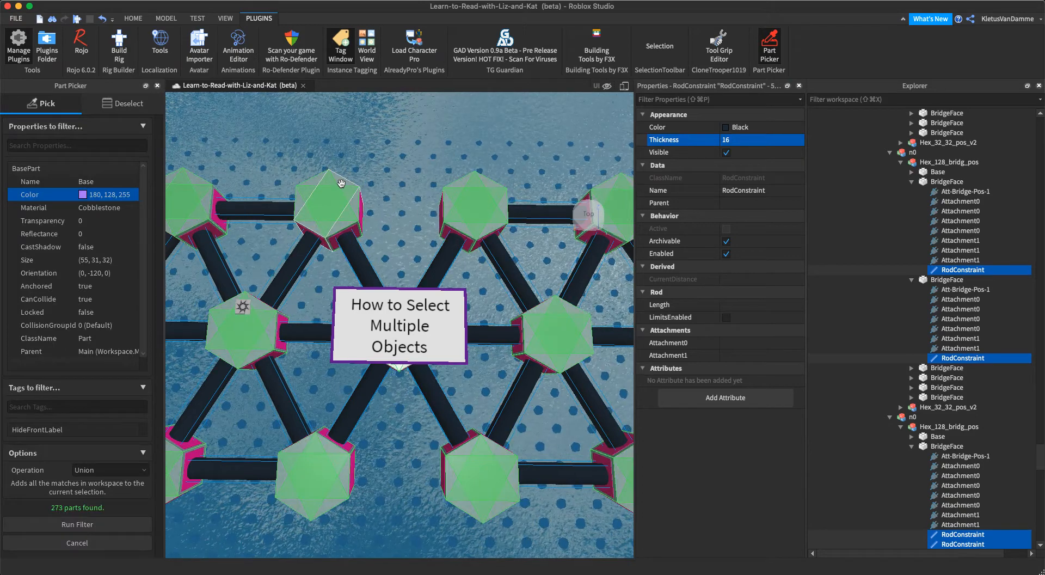